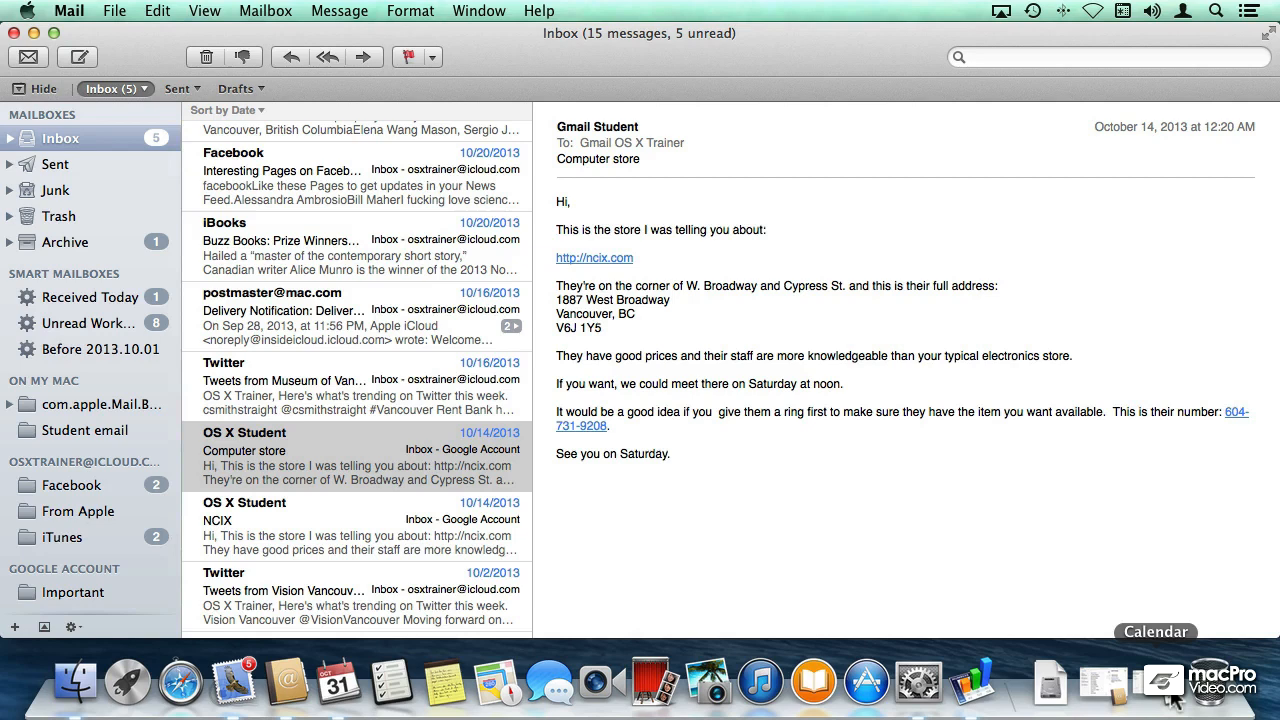
mouse_move(808, 532)
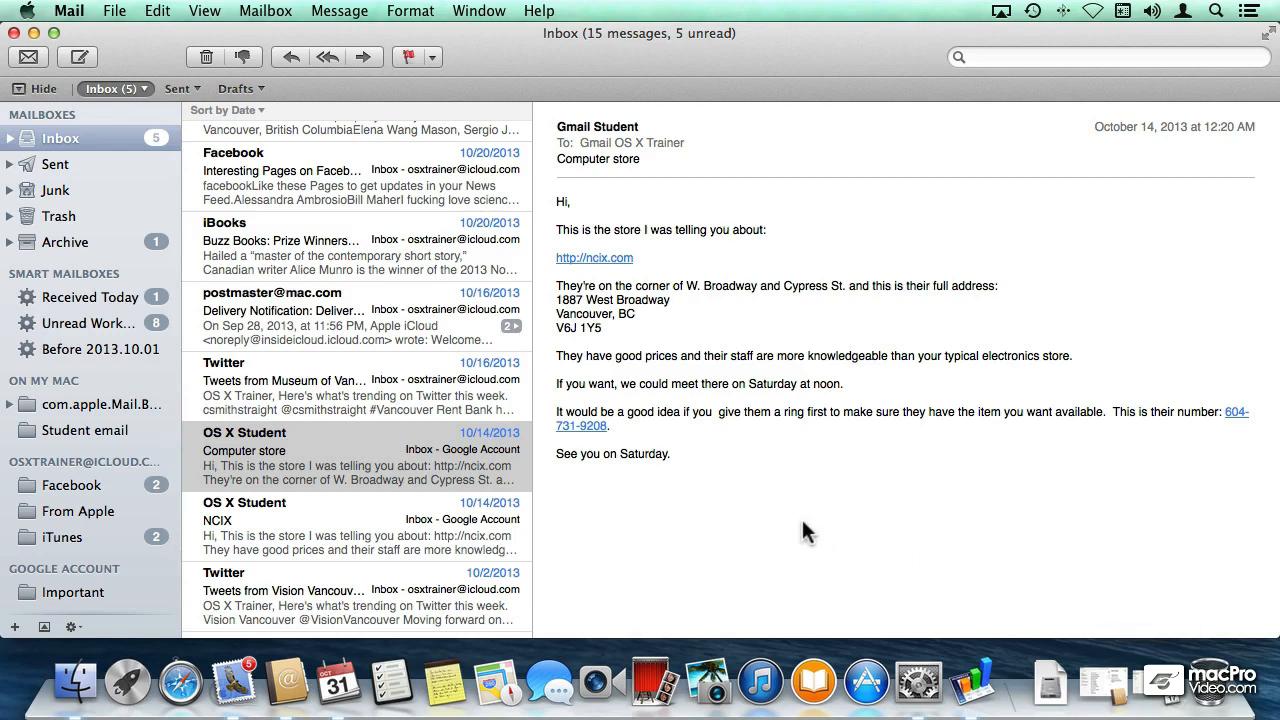
mouse_move(690, 495)
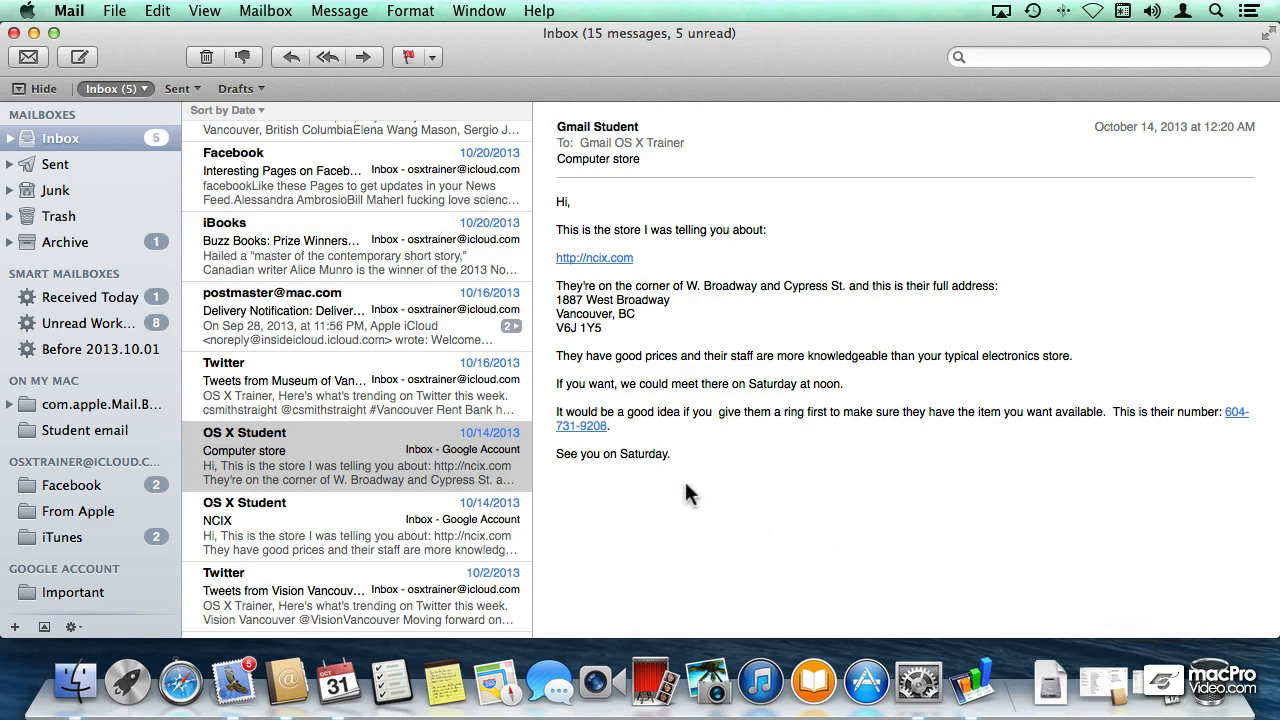
mouse_move(375, 442)
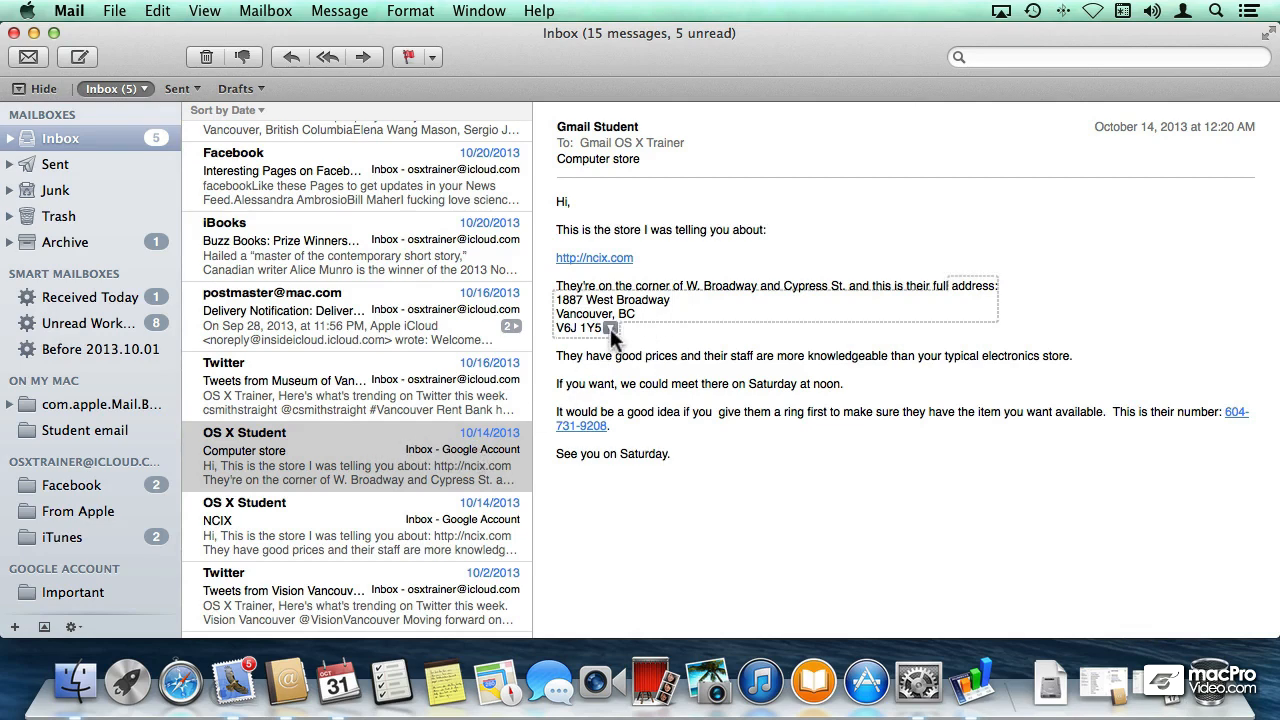
- Show the store's address map, then review the Unread Work Messages smart mailbox's conditions
left_click(611, 328)
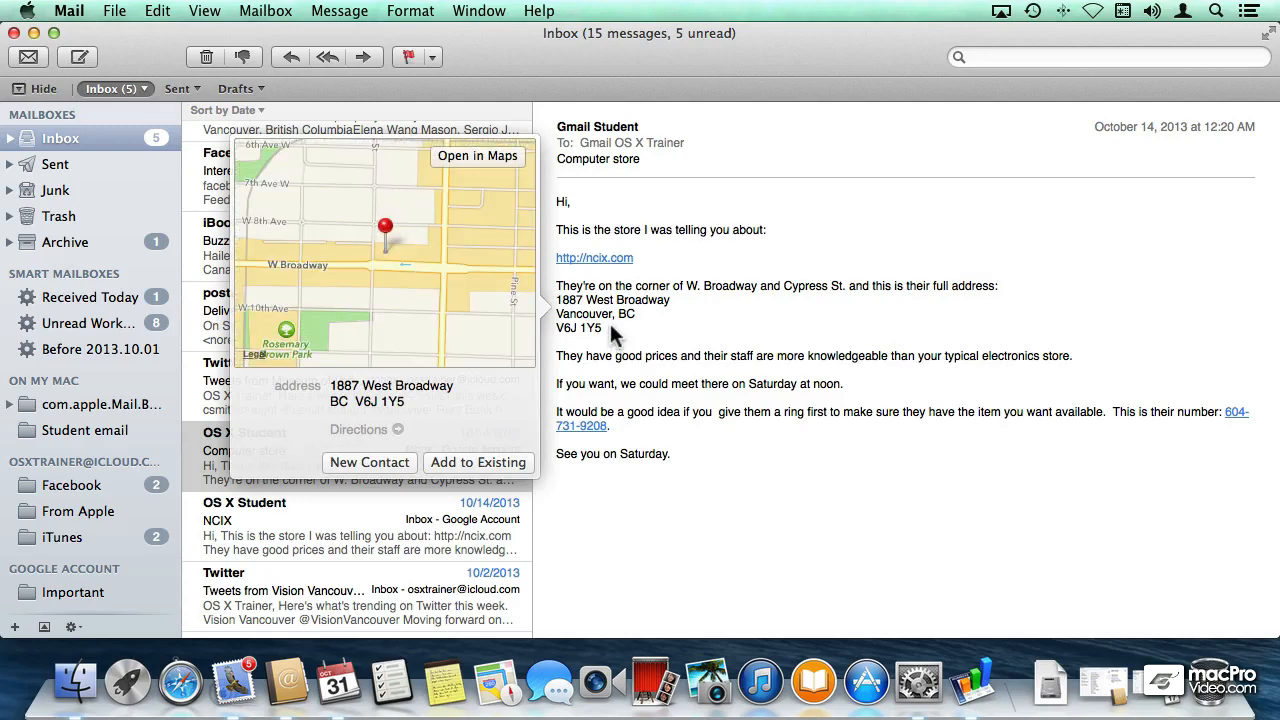
mouse_move(607, 349)
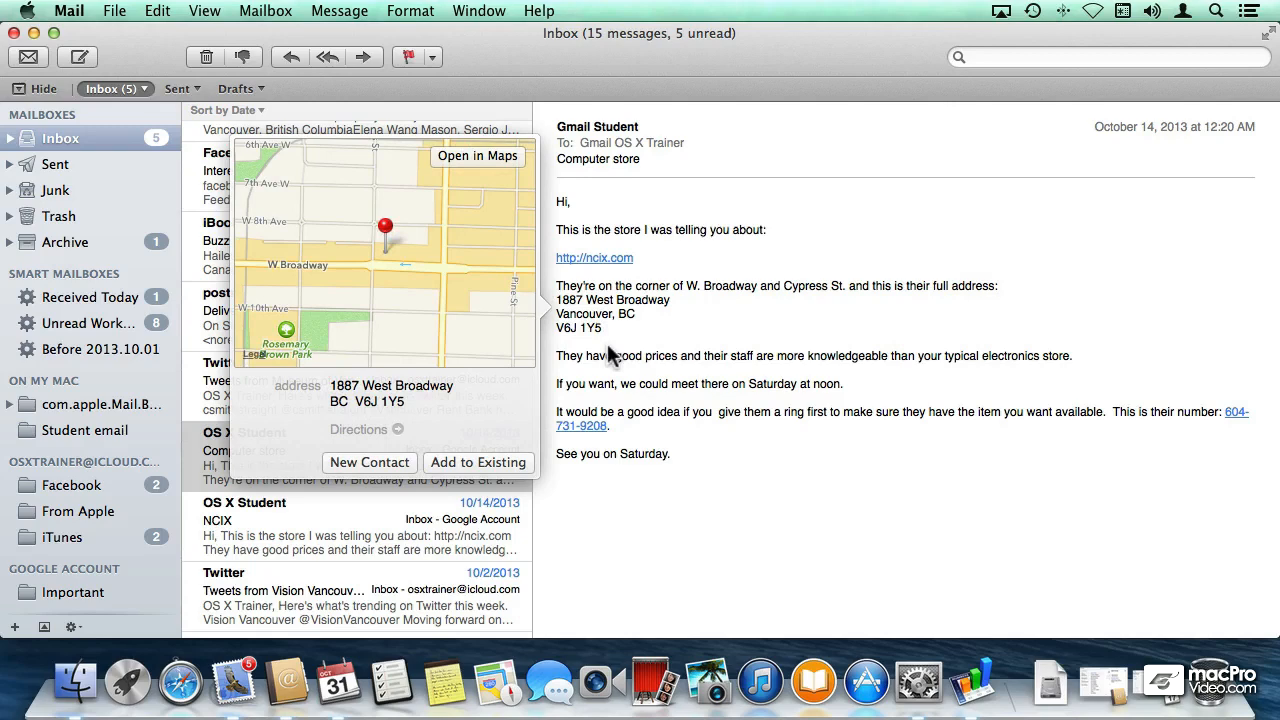
mouse_move(548, 282)
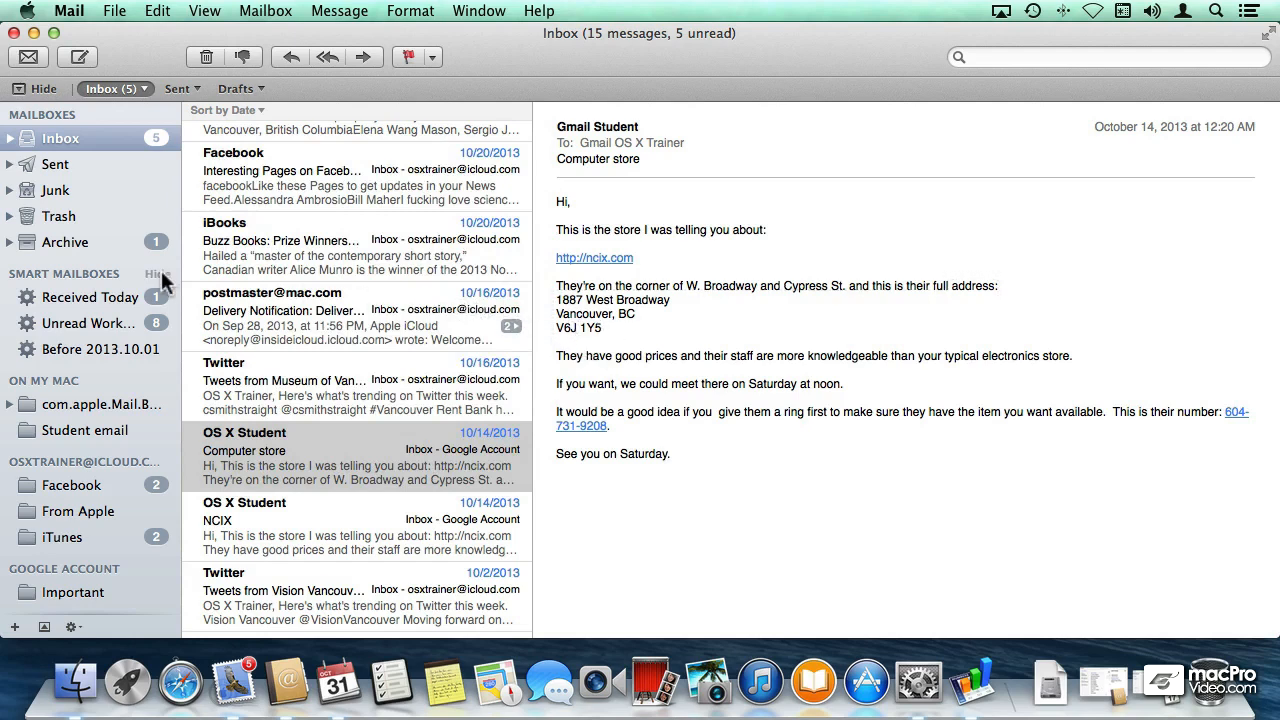
double_click(87, 323)
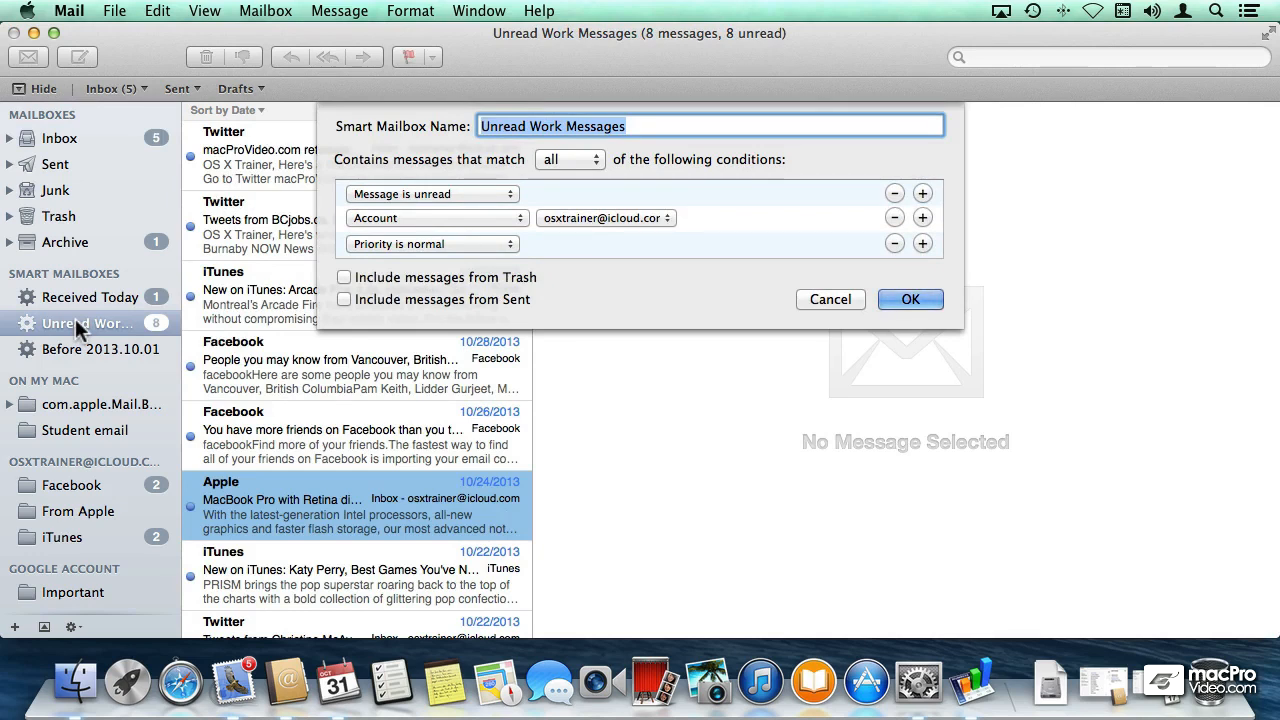
mouse_move(805, 308)
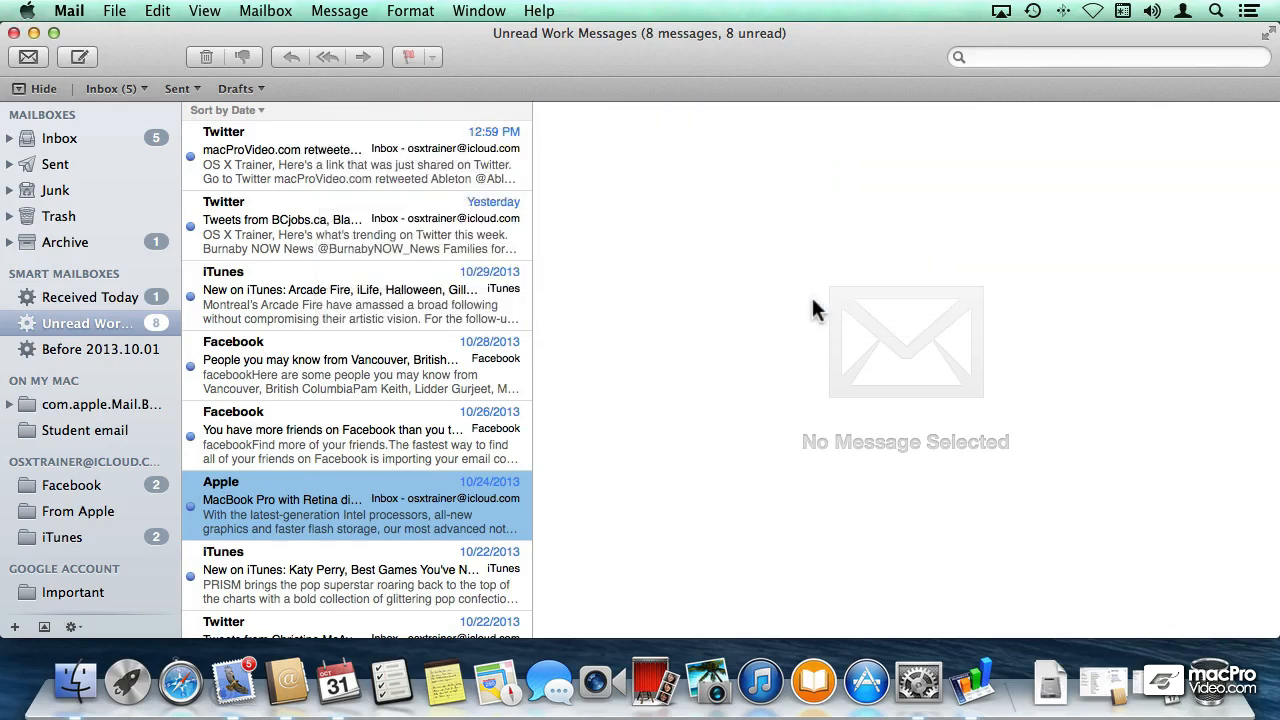
mouse_move(802, 307)
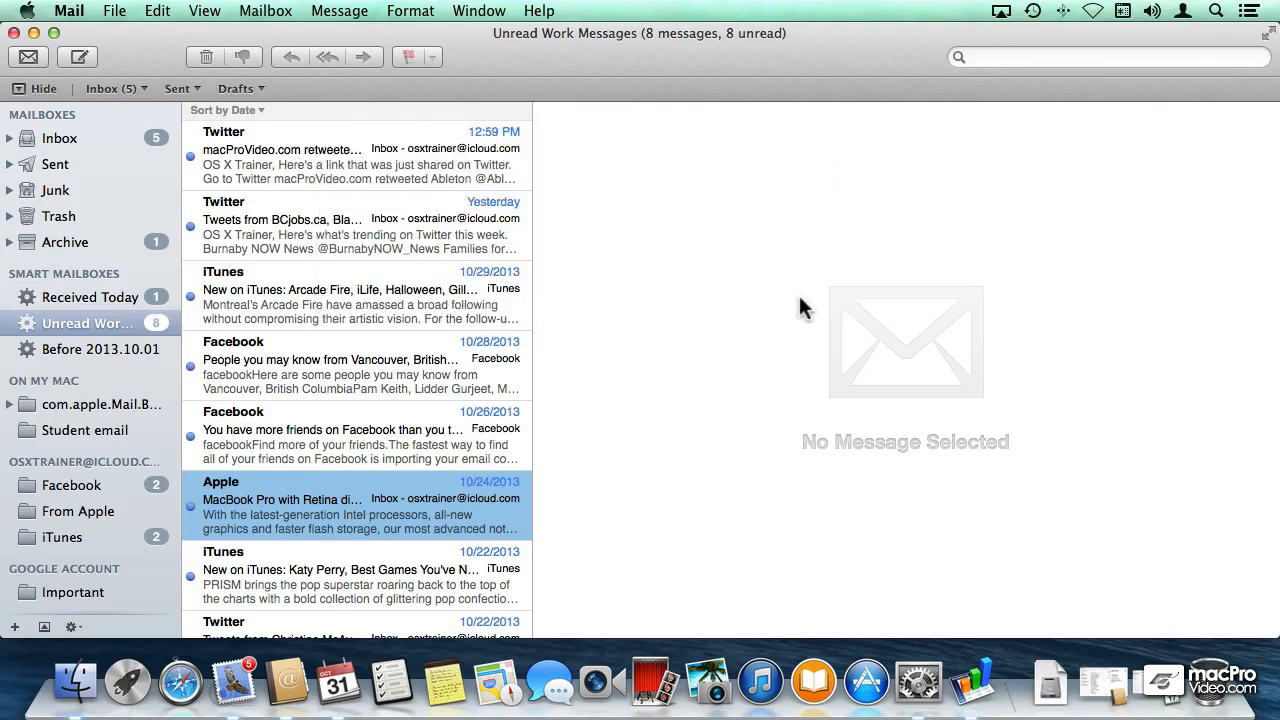
mouse_move(285, 683)
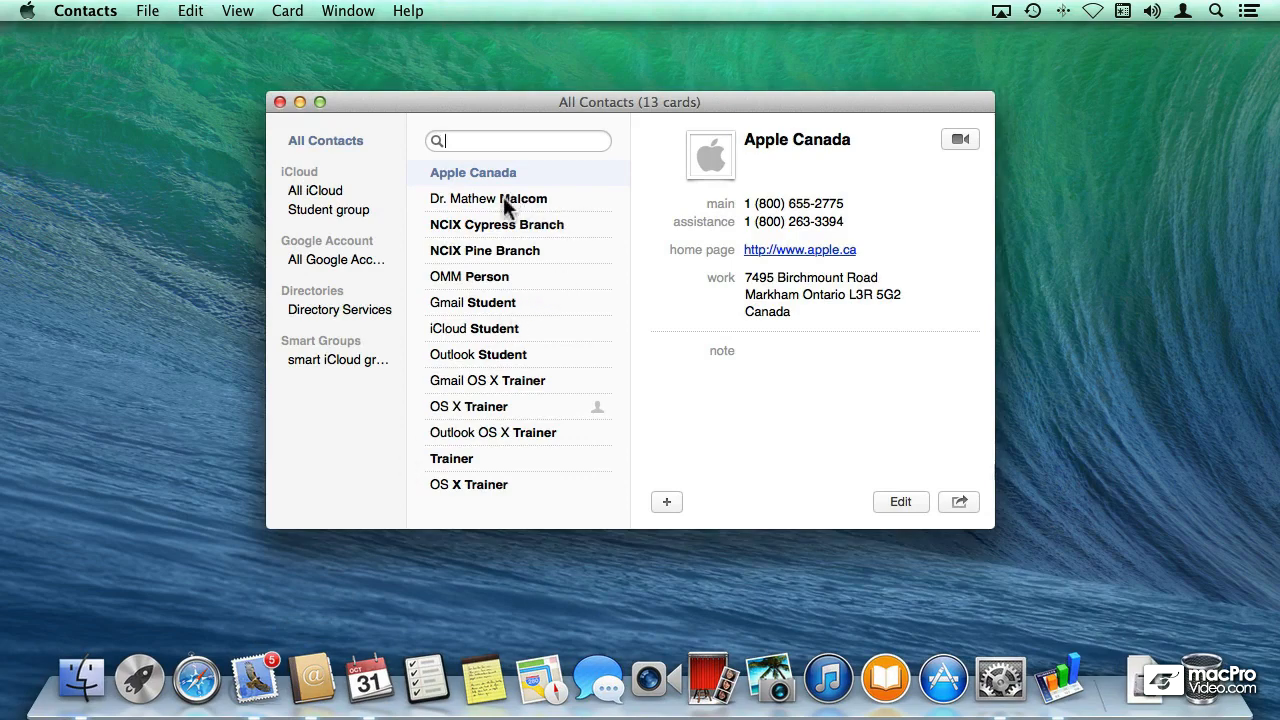
- Select the Apple Canada card in All Contacts to view its phone, web and work address
left_click(489, 198)
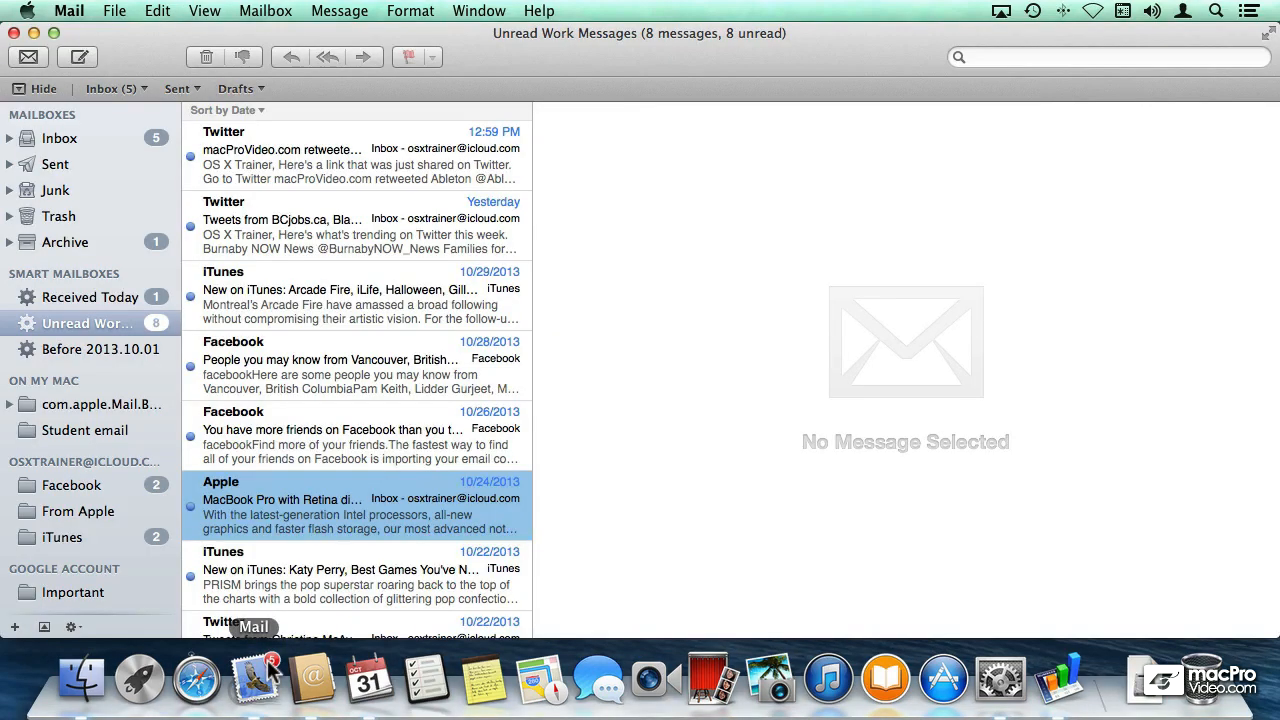
- Switch back to Mail to bring up the smart iCloud group's four contacts
left_click(479, 11)
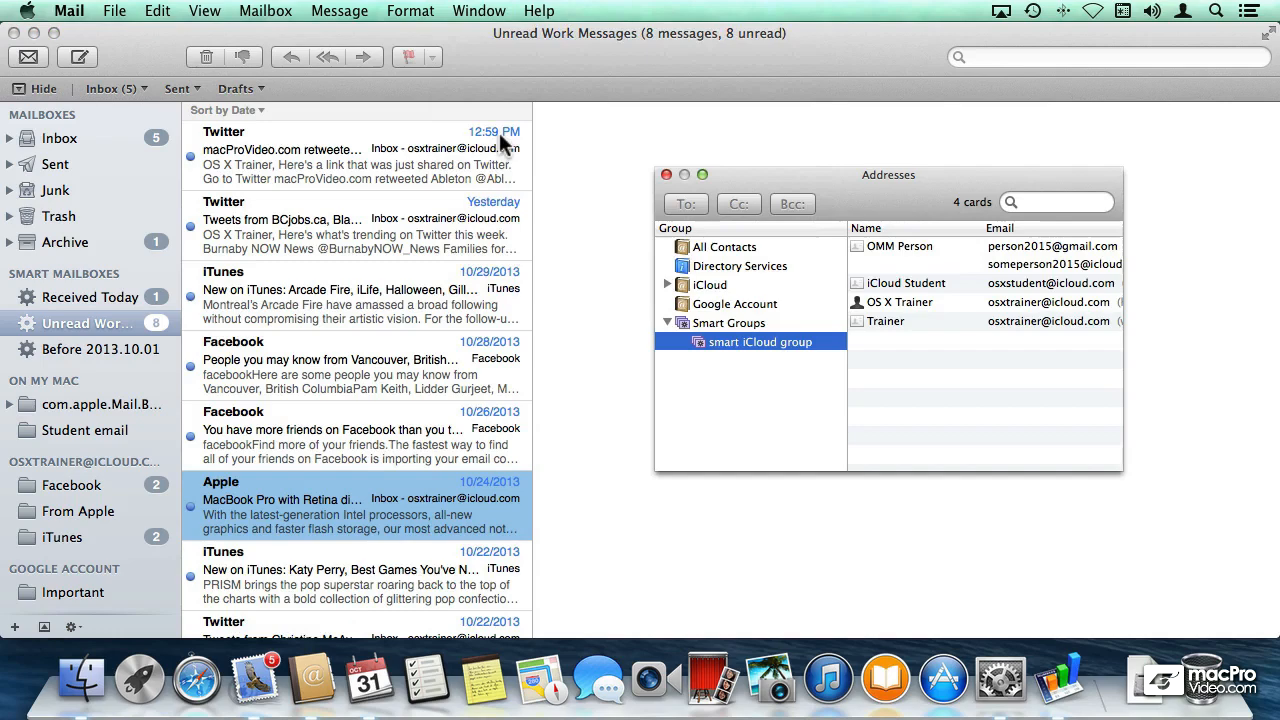
mouse_move(490, 218)
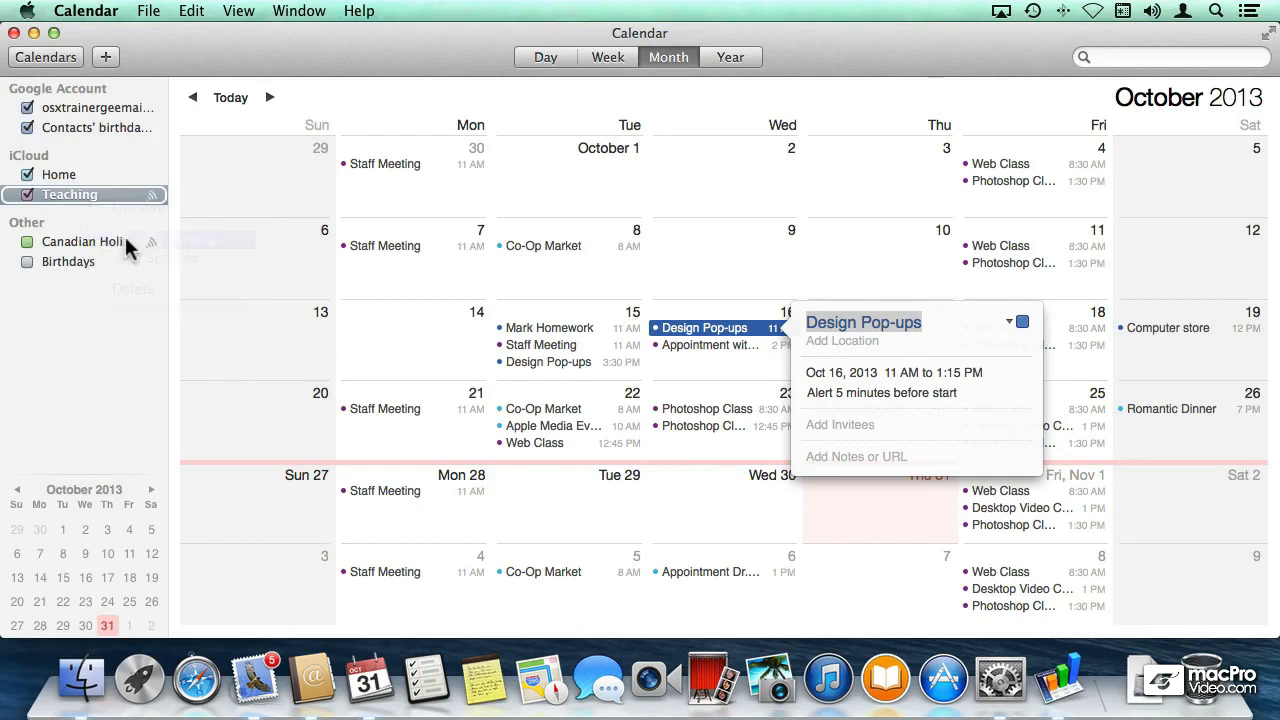
- Share the Teaching calendar, then view the October 8 Co-Op Market event's details
left_click(152, 194)
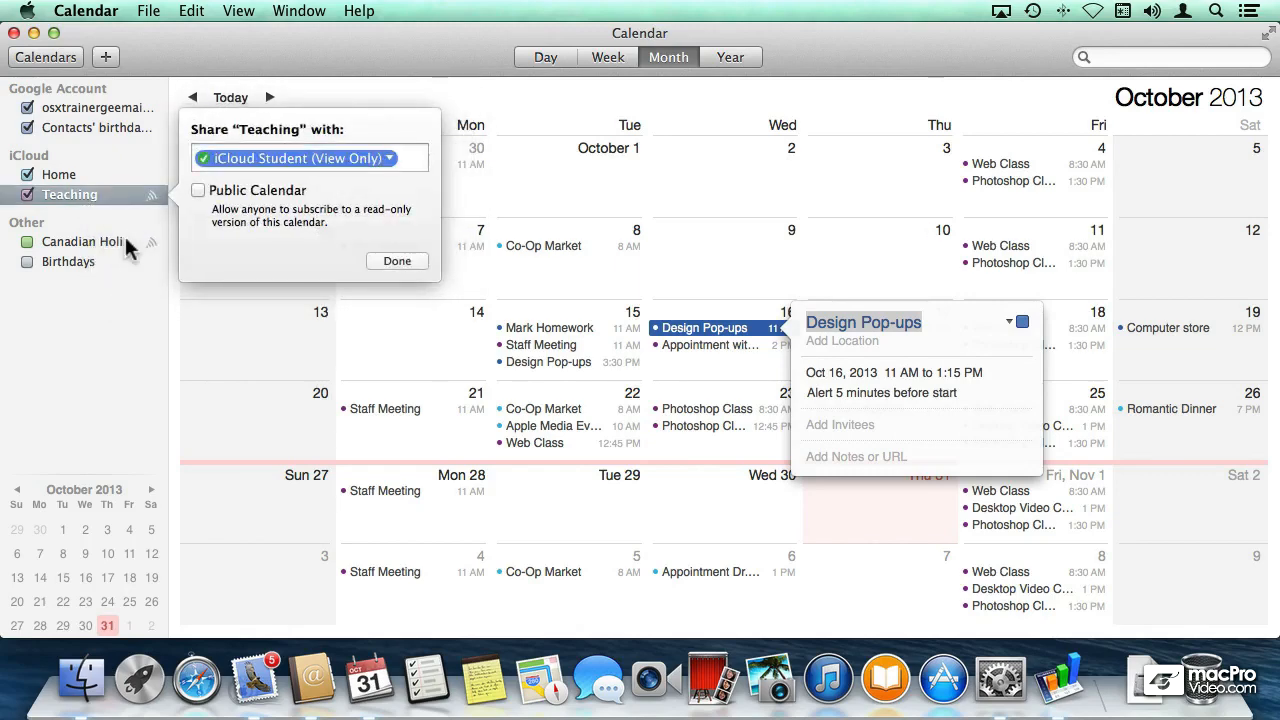
left_click(397, 261)
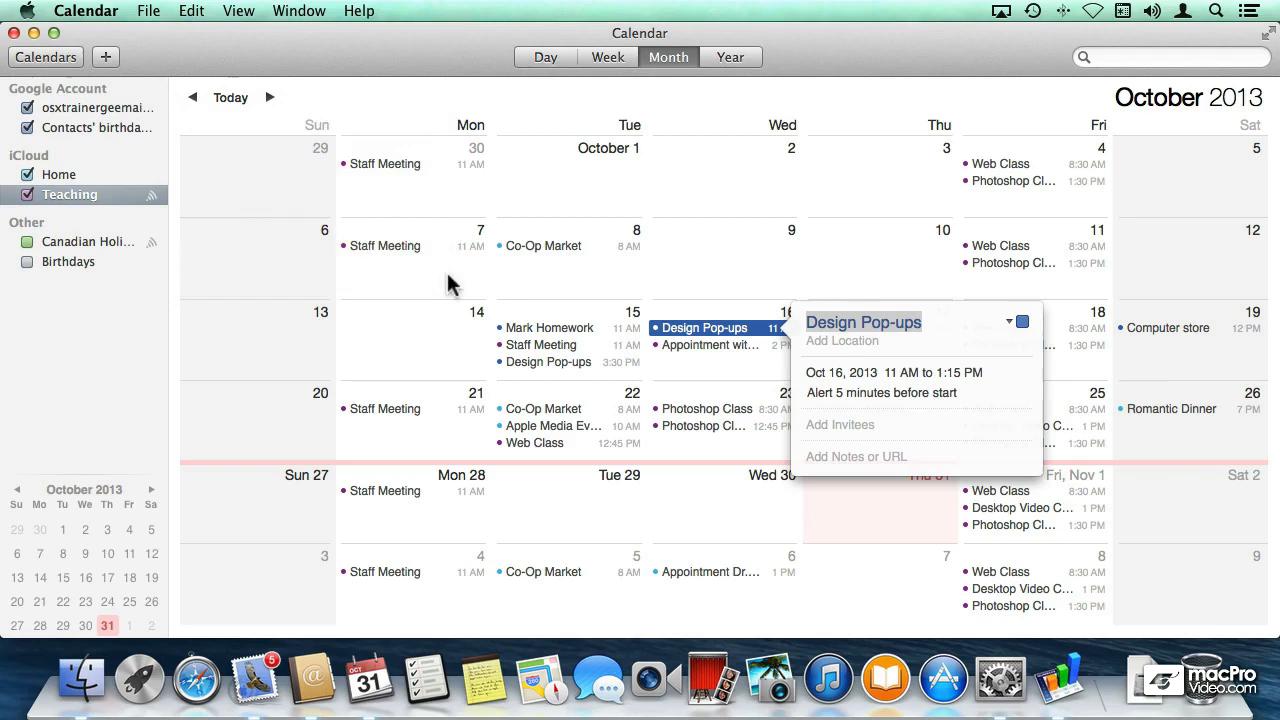
left_click(543, 245)
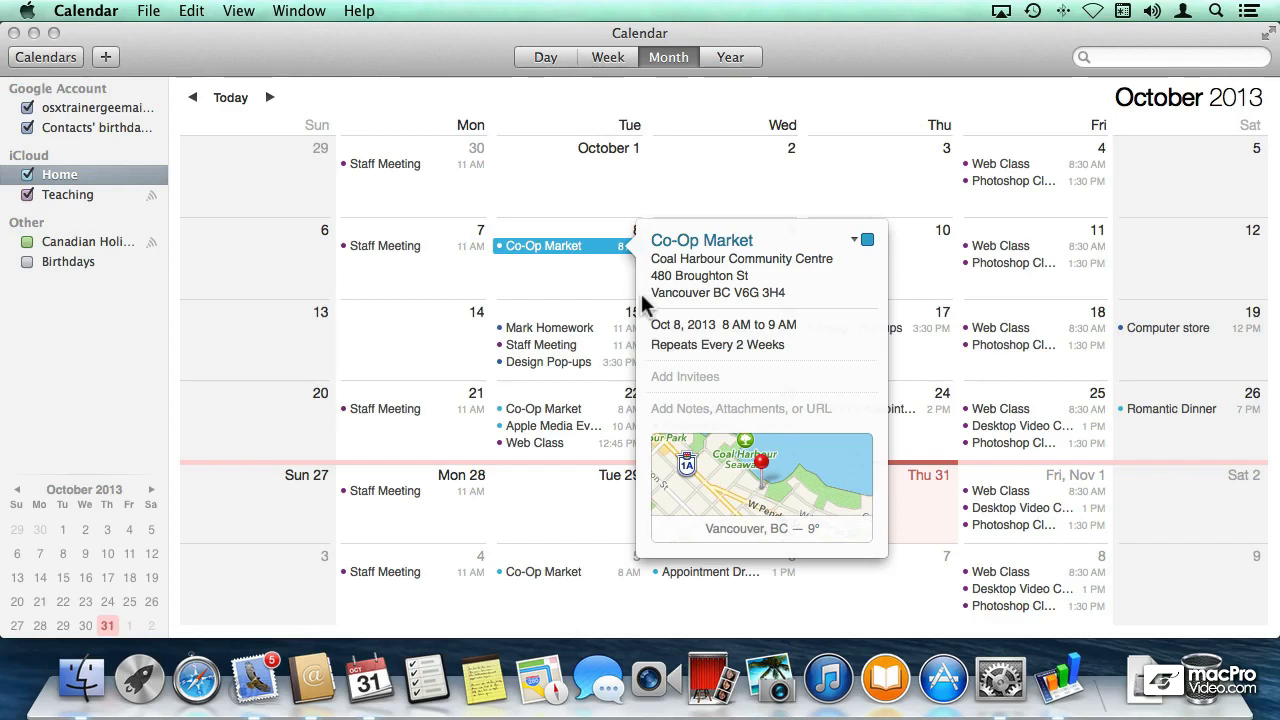
mouse_move(645, 305)
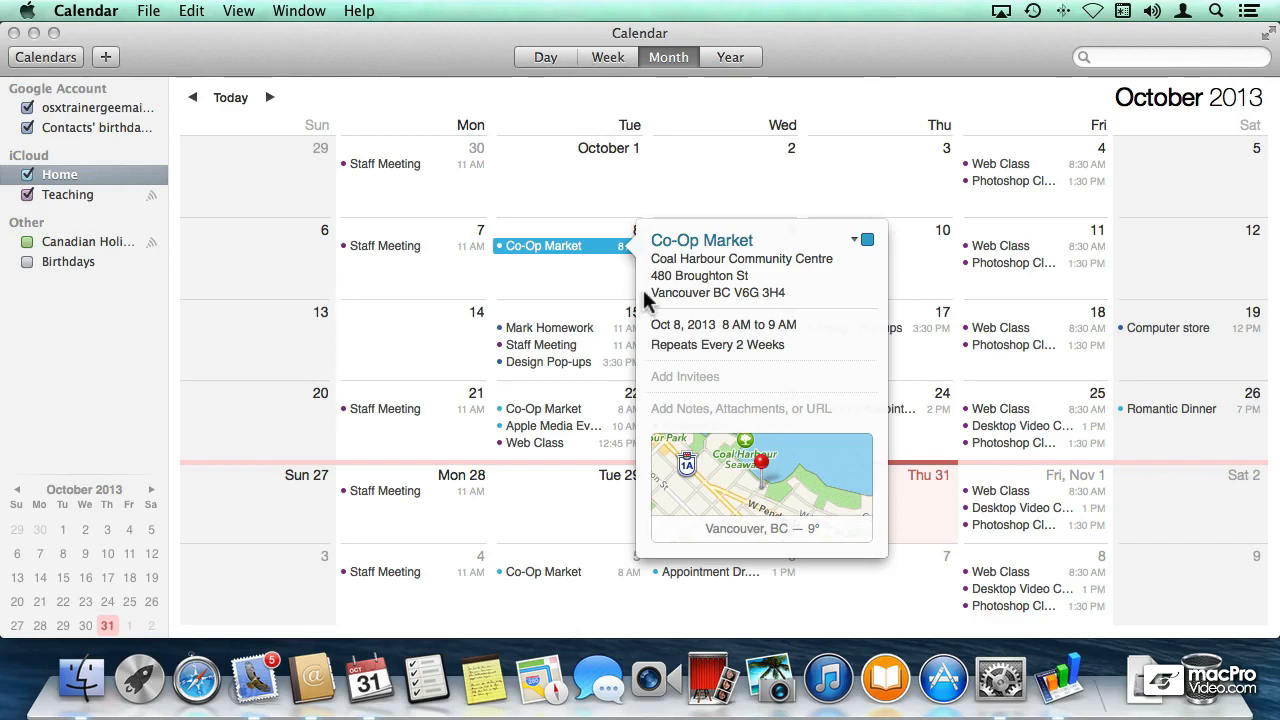
mouse_move(640, 331)
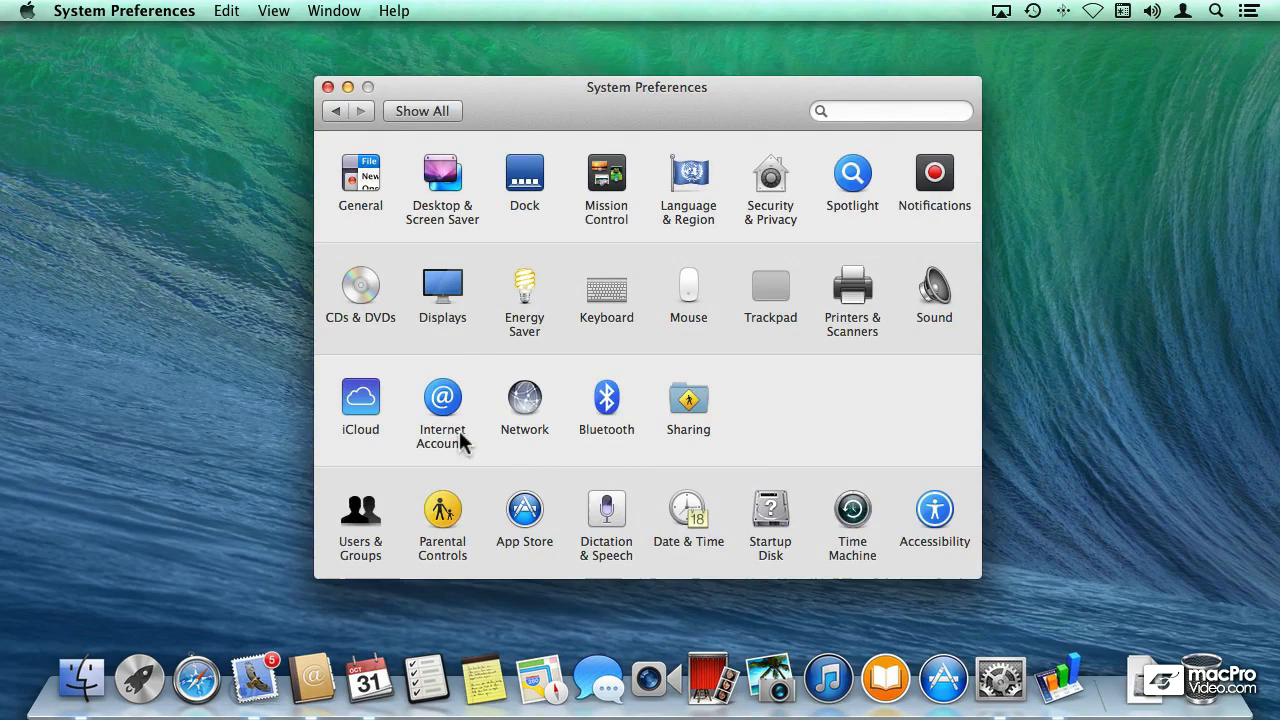
- Open the Internet Accounts pane from the System Preferences icon grid
left_click(442, 397)
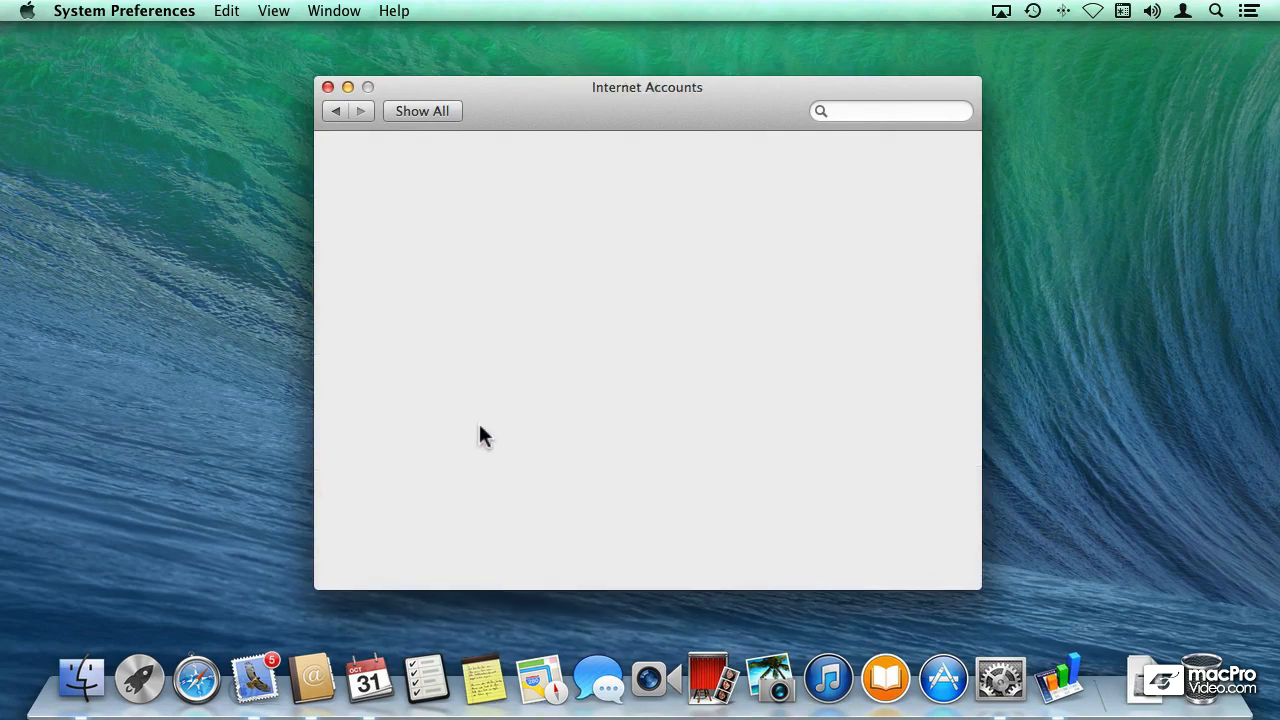